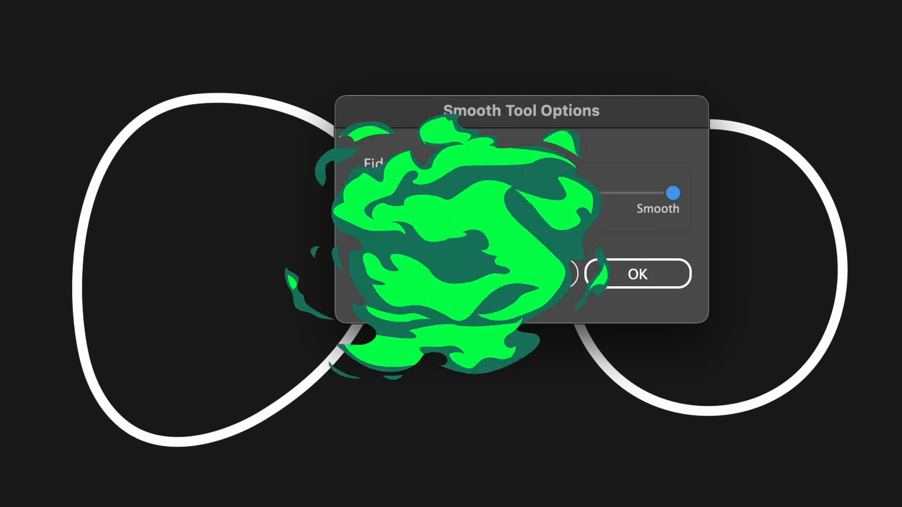
Create a new custom toolbar named Smooth Flow from the All Tools drawer menu
{"action": "left_click", "coordinate": [637, 274]}
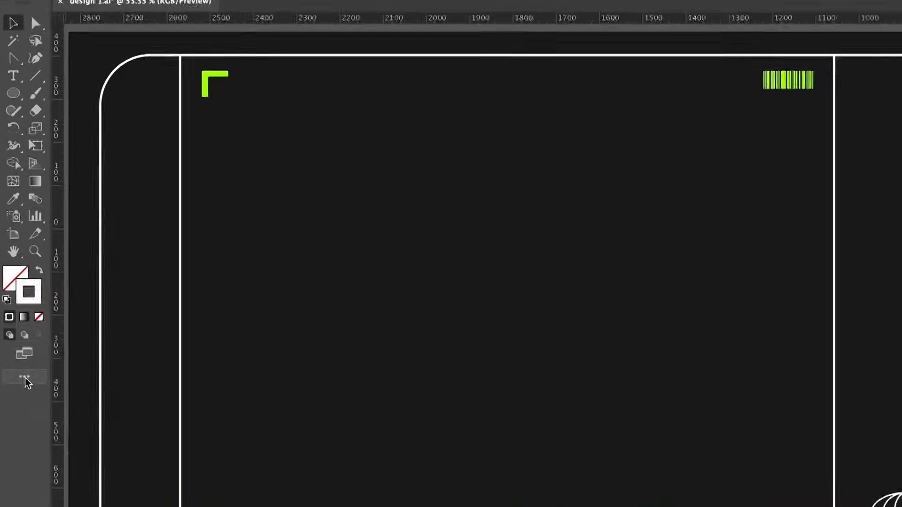
{"action": "left_click", "coordinate": [25, 379]}
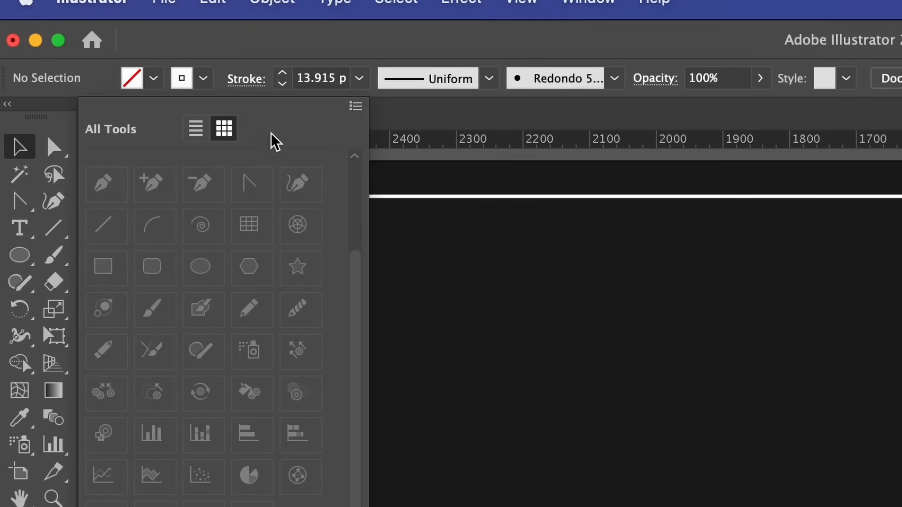
{"action": "left_click", "coordinate": [356, 106]}
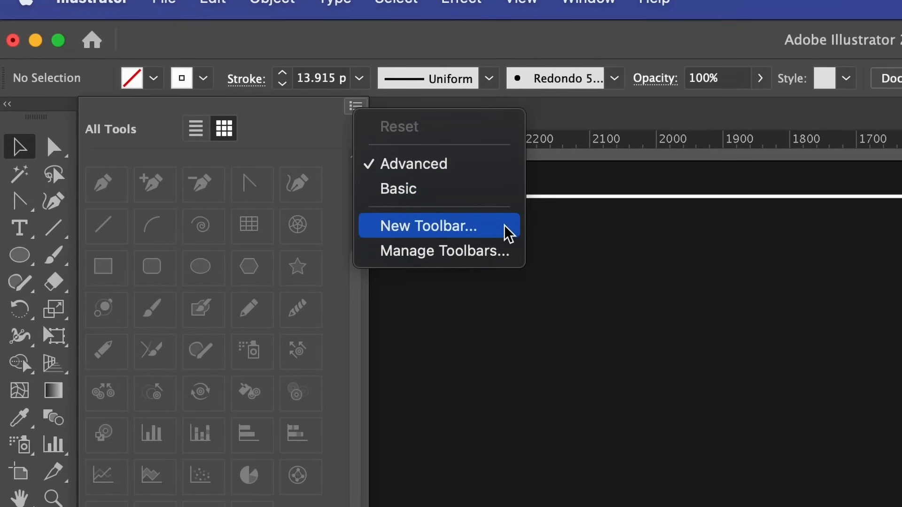
{"action": "left_click", "coordinate": [427, 225]}
{"action": "type", "text": "Smooth"}
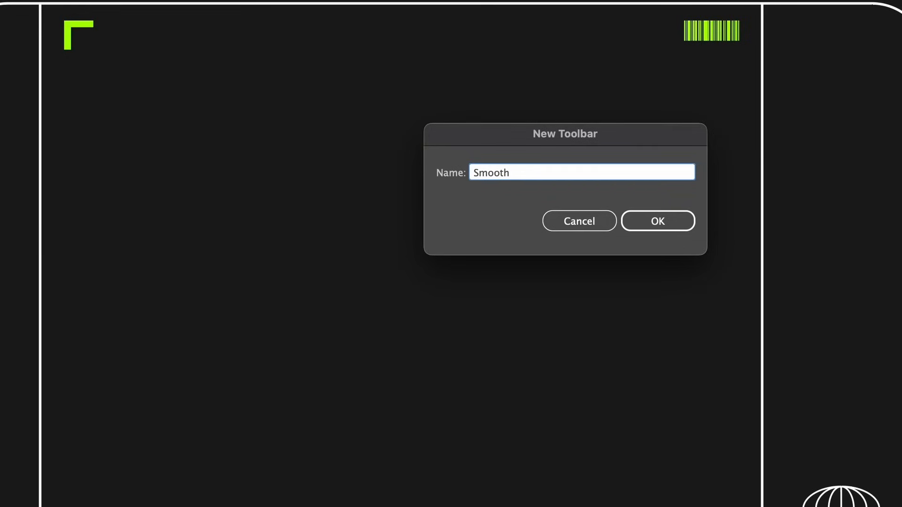
{"action": "type", "text": "Flow"}
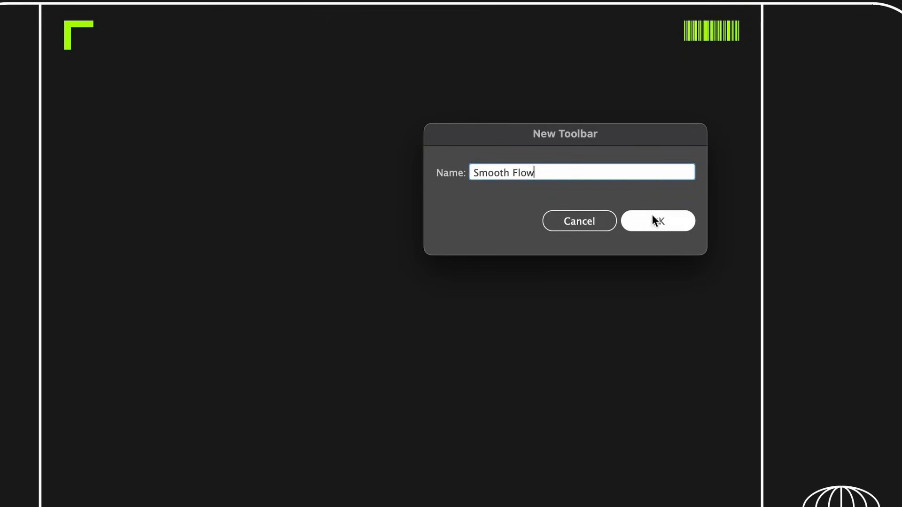
{"action": "left_click", "coordinate": [658, 221]}
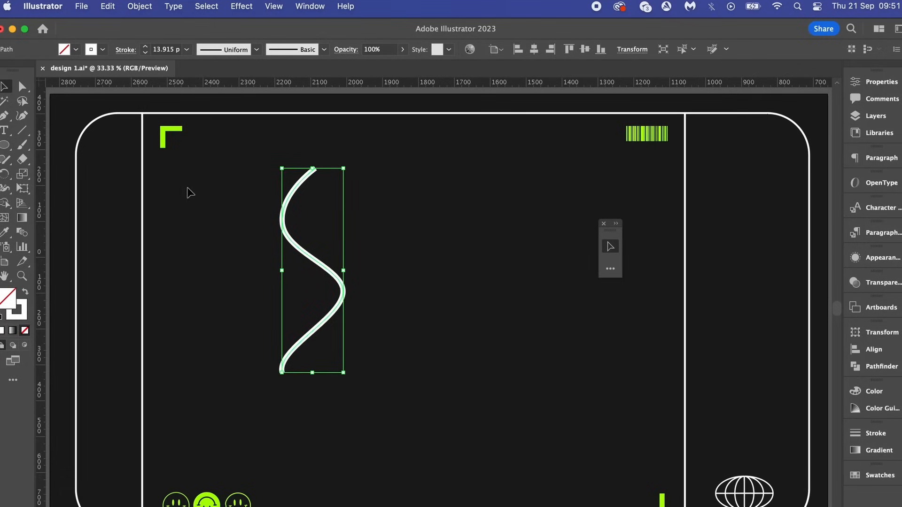
Smooth the bends of the white S-curve with the Smooth tool, then pick a tool for the toolbar
{"action": "left_click", "coordinate": [6, 160]}
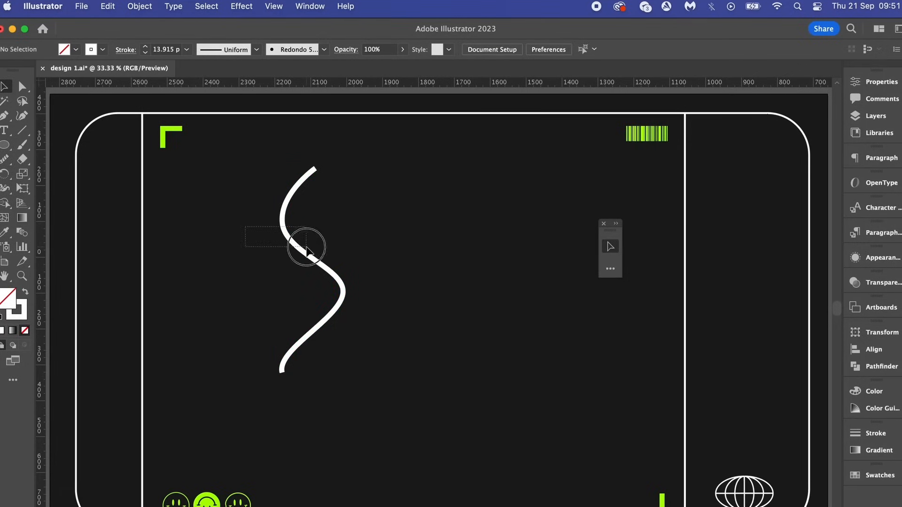
{"action": "left_click", "coordinate": [306, 247]}
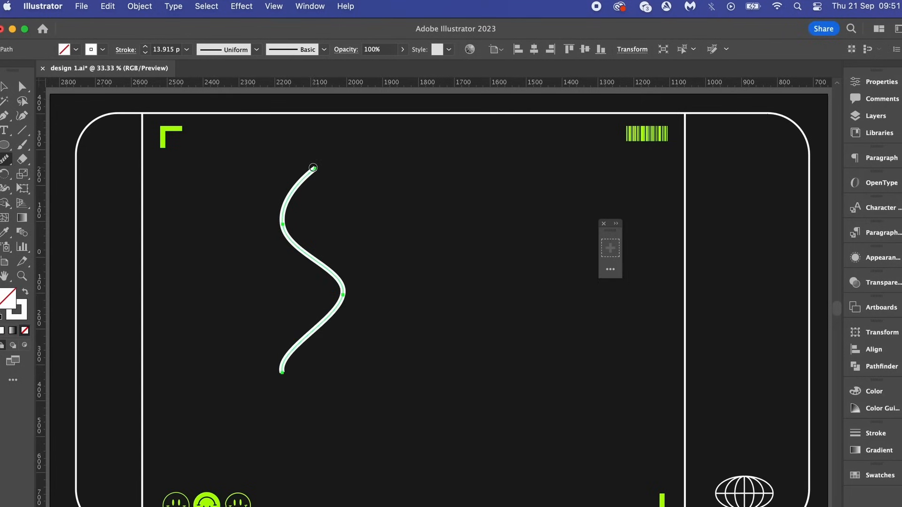
{"action": "left_click_drag", "start_coordinate": [314, 168], "coordinate": [344, 294]}
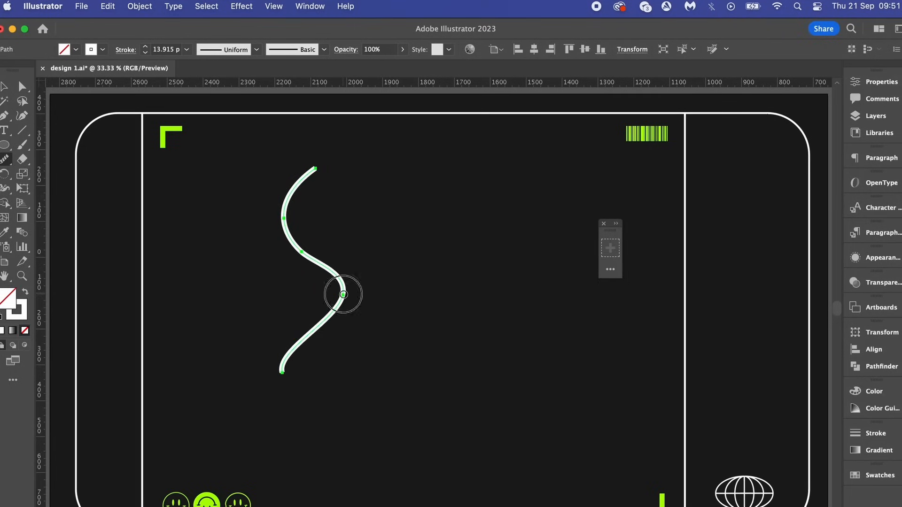
{"action": "left_click_drag", "start_coordinate": [342, 294], "coordinate": [305, 255]}
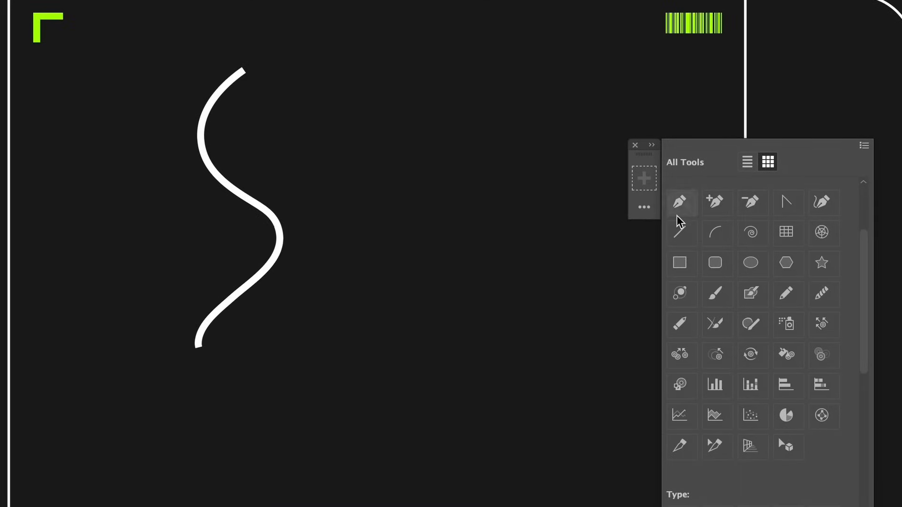
{"action": "left_click", "coordinate": [823, 294]}
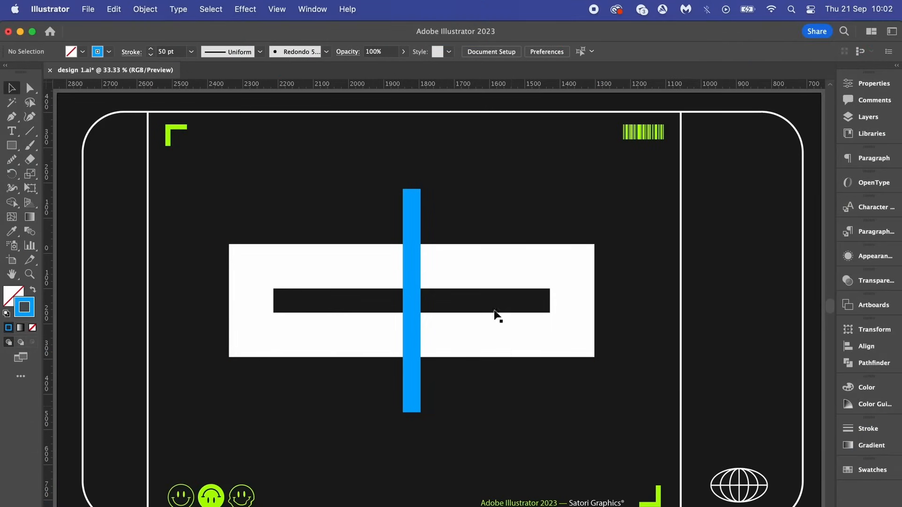
{"action": "mouse_move", "coordinate": [366, 219]}
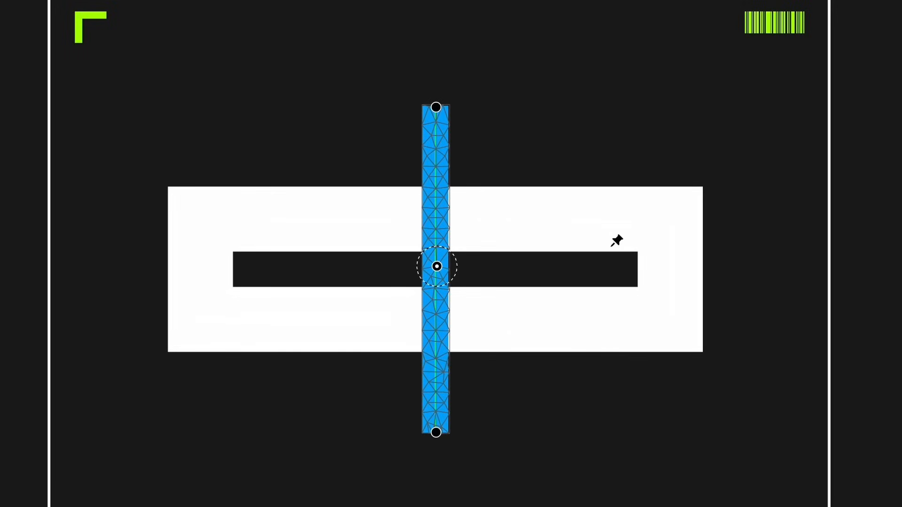
Drag a Puppet Warp pin to bend the blue bar into a wavy S-curve
{"action": "left_click_drag", "start_coordinate": [437, 108], "coordinate": [386, 106]}
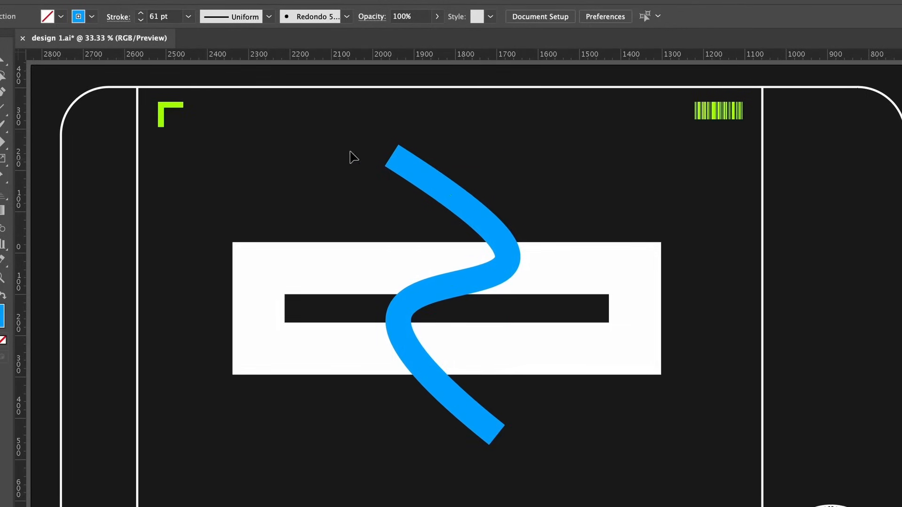
{"action": "mouse_move", "coordinate": [269, 147]}
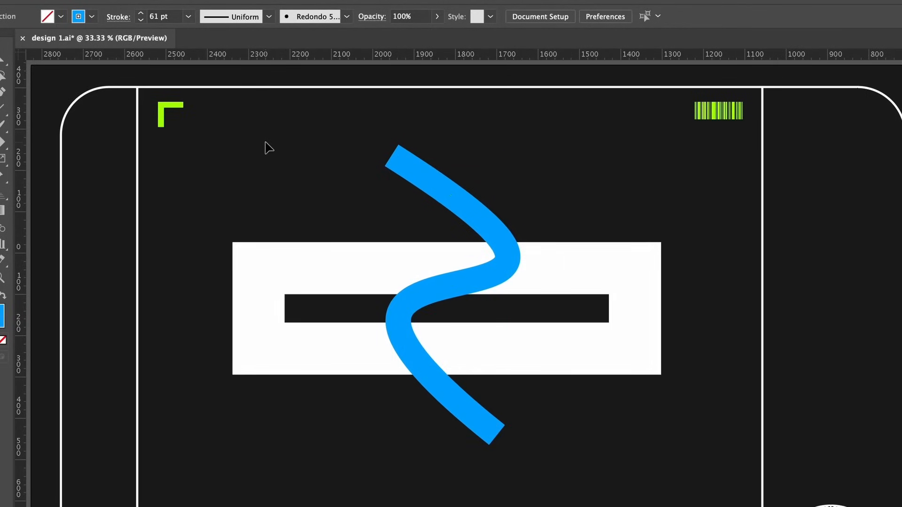
Intertwine the blue curve through the white rectangle and bring up its stroke settings
{"action": "left_click", "coordinate": [156, 11]}
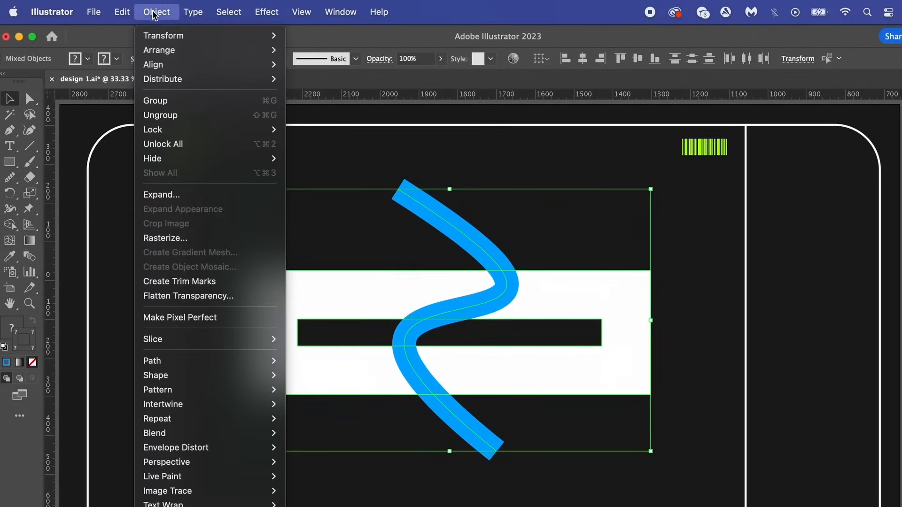
{"action": "mouse_move", "coordinate": [162, 144]}
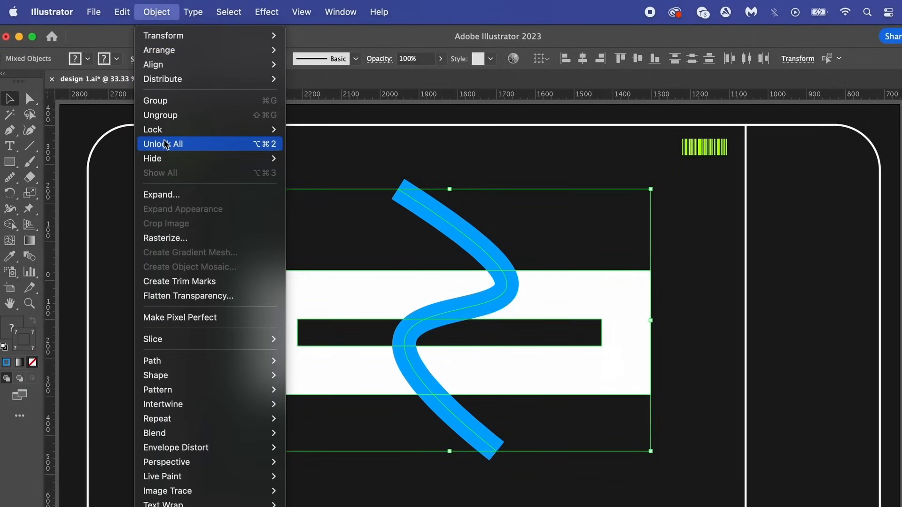
{"action": "mouse_move", "coordinate": [163, 404]}
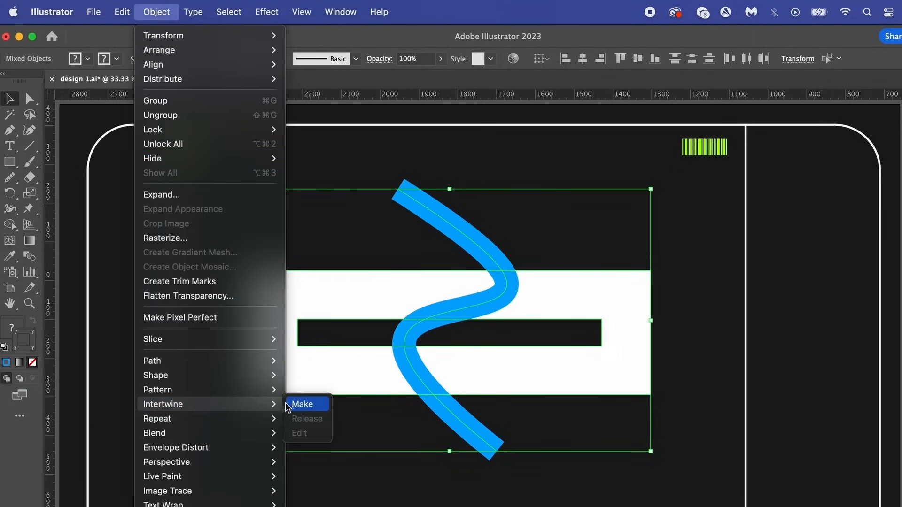
{"action": "left_click", "coordinate": [302, 404]}
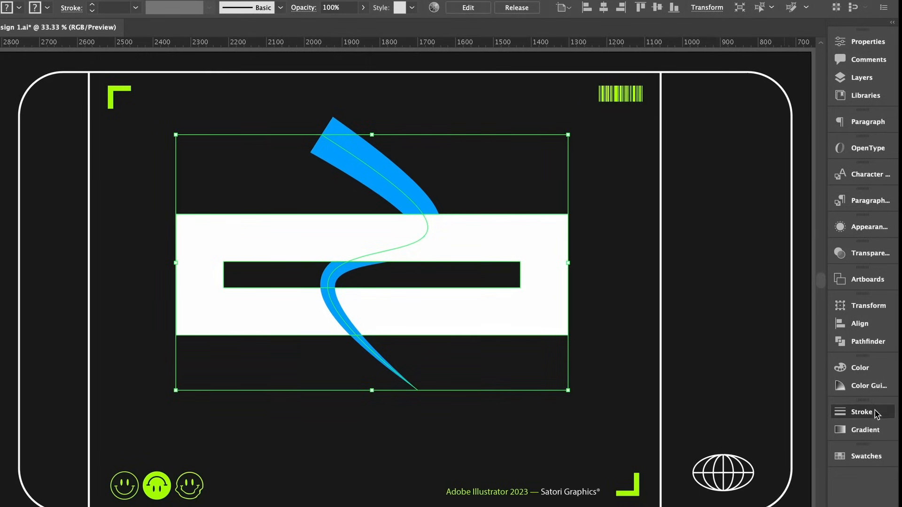
{"action": "left_click", "coordinate": [865, 412]}
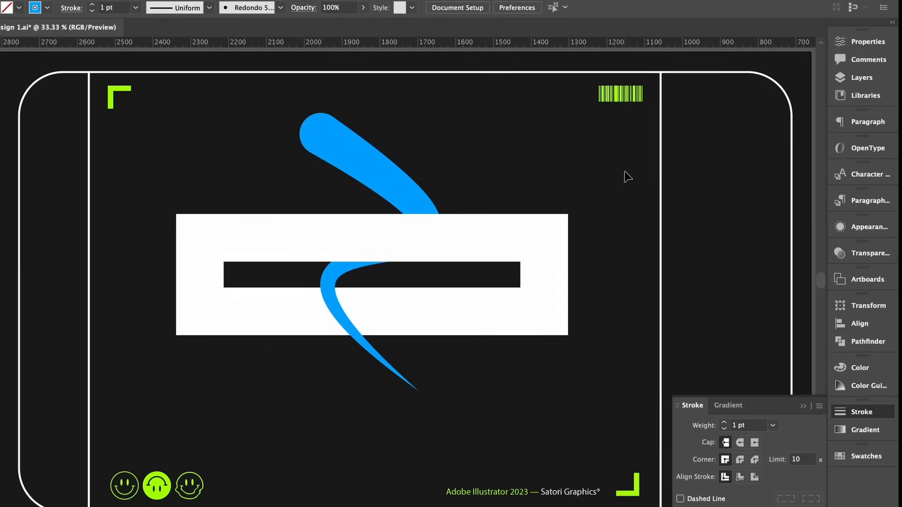
{"action": "mouse_move", "coordinate": [814, 416]}
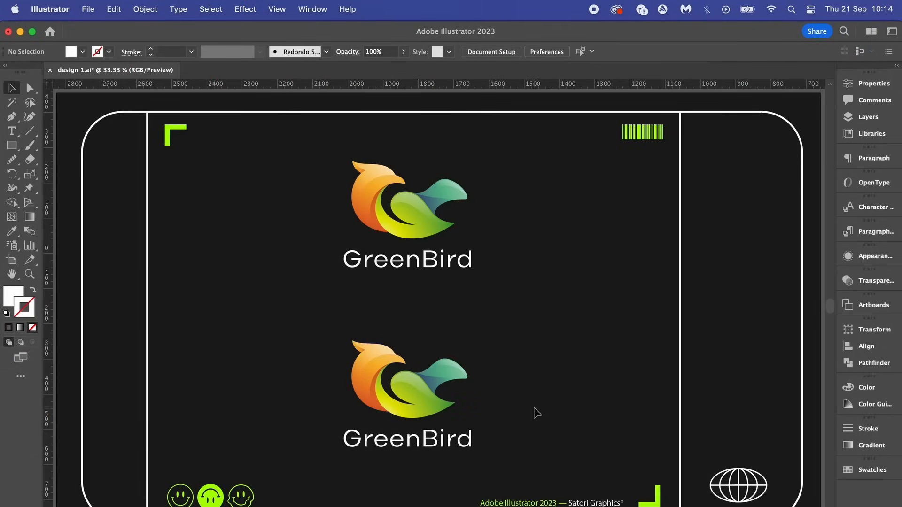
{"action": "mouse_move", "coordinate": [519, 402]}
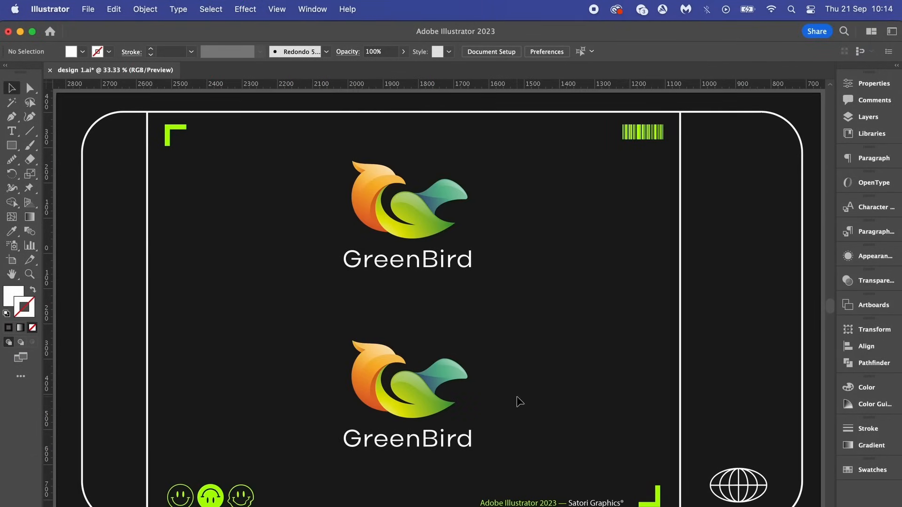
{"action": "mouse_move", "coordinate": [354, 230]}
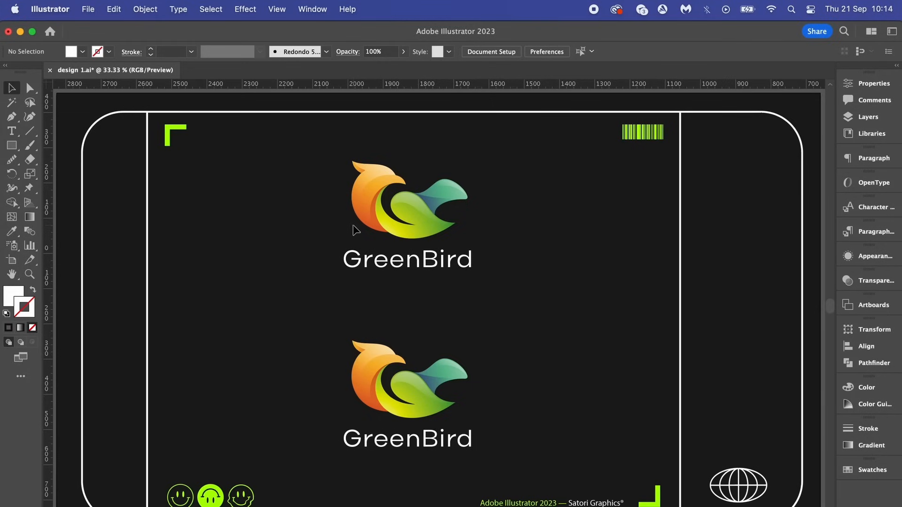
Reshape the top GreenBird bird by pulling its head pin with Puppet Warp, then deselect
{"action": "left_click", "coordinate": [409, 198]}
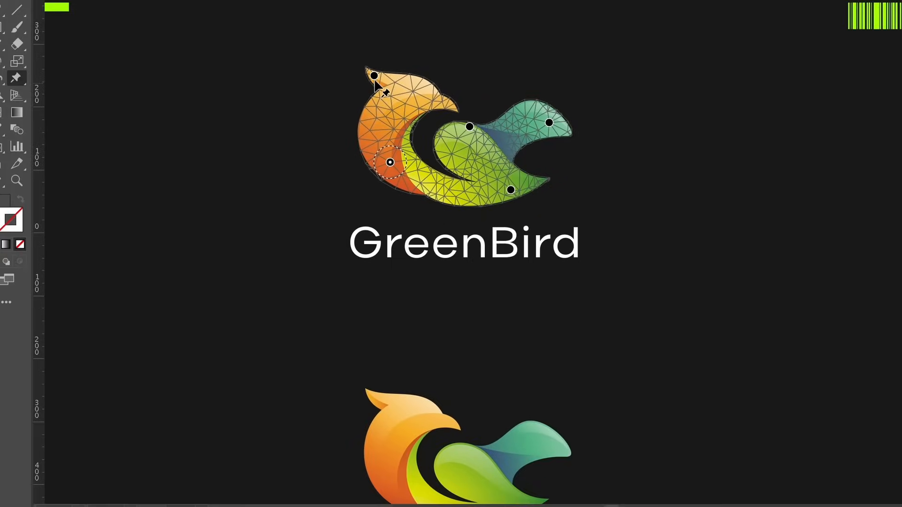
{"action": "left_click_drag", "start_coordinate": [390, 162], "coordinate": [450, 83]}
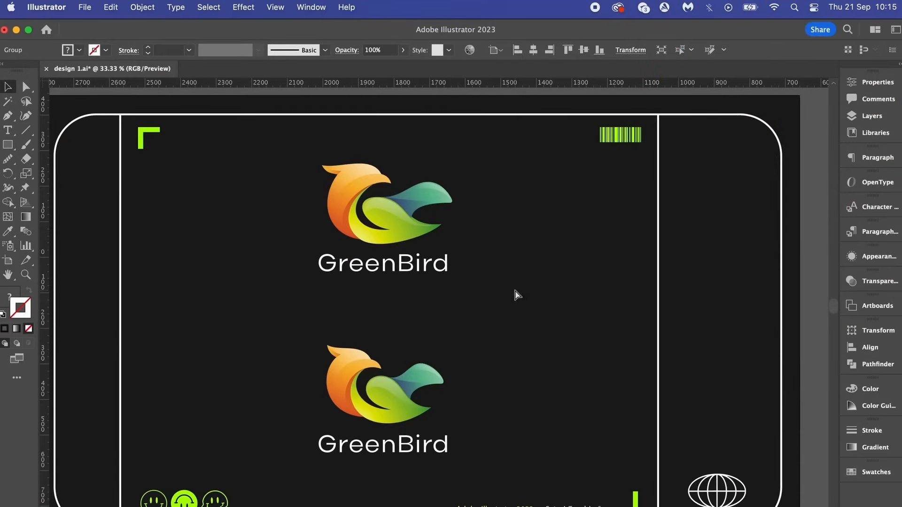
{"action": "left_click", "coordinate": [516, 296]}
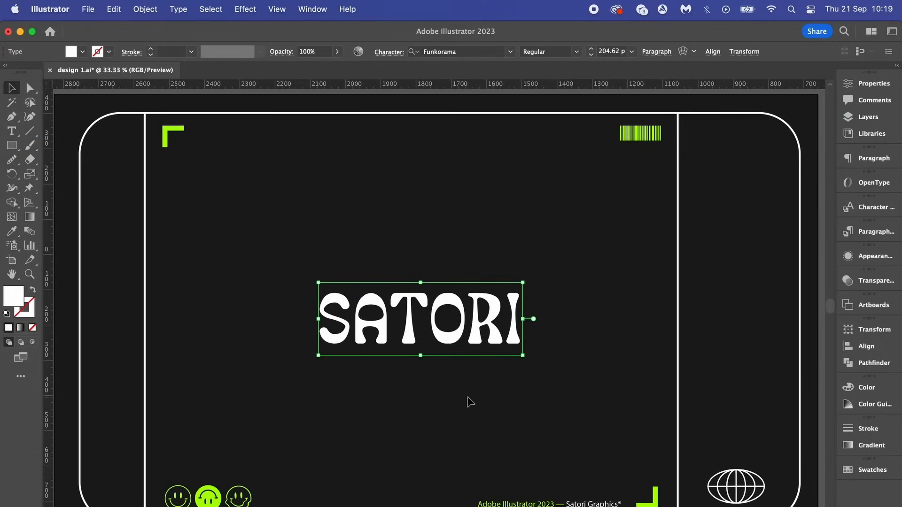
Apply an Arc warp effect to the SATORI text and switch its style to Fish
{"action": "left_click", "coordinate": [245, 9]}
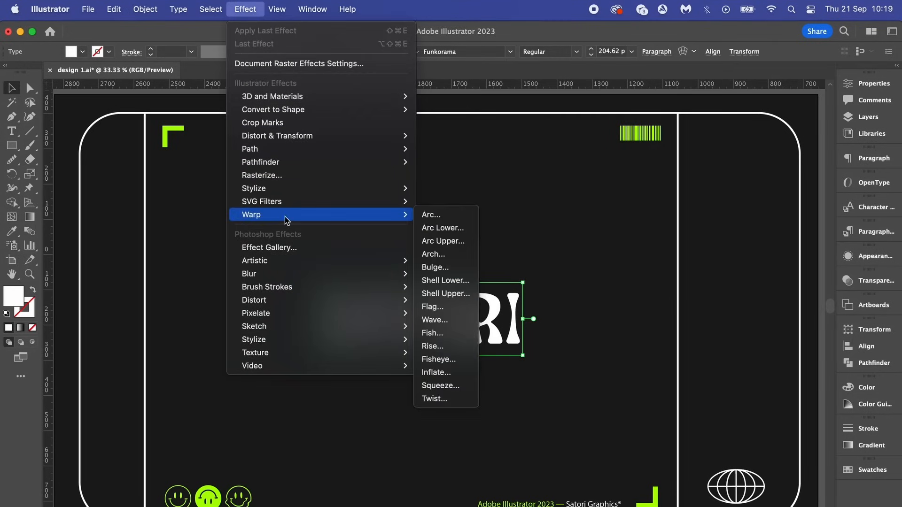
{"action": "left_click", "coordinate": [431, 214]}
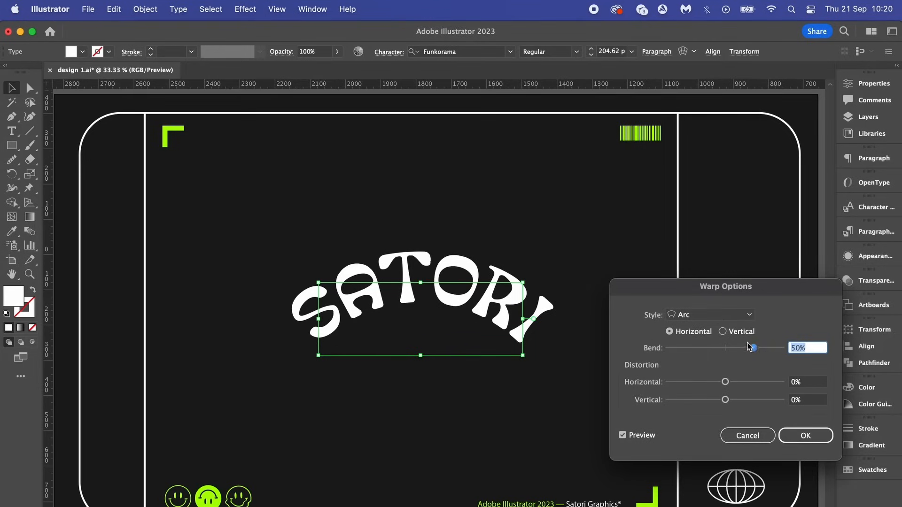
{"action": "left_click", "coordinate": [711, 314]}
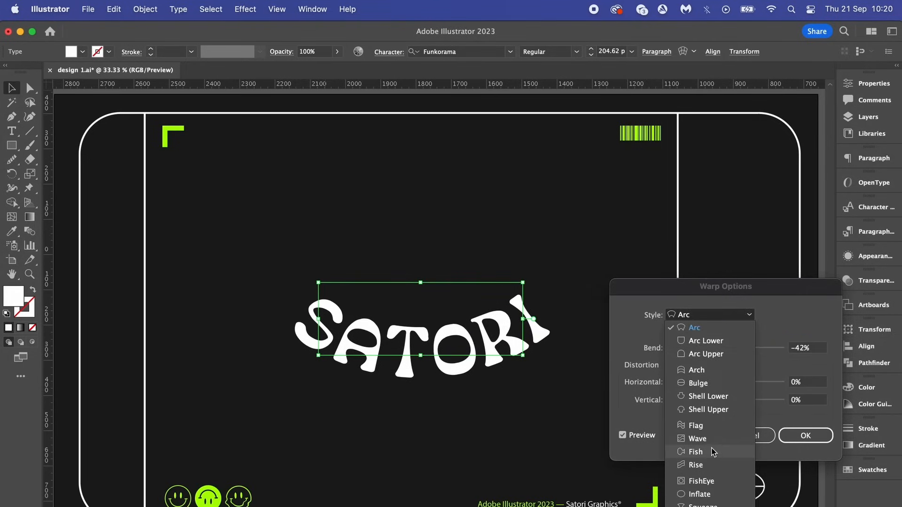
{"action": "left_click", "coordinate": [696, 425]}
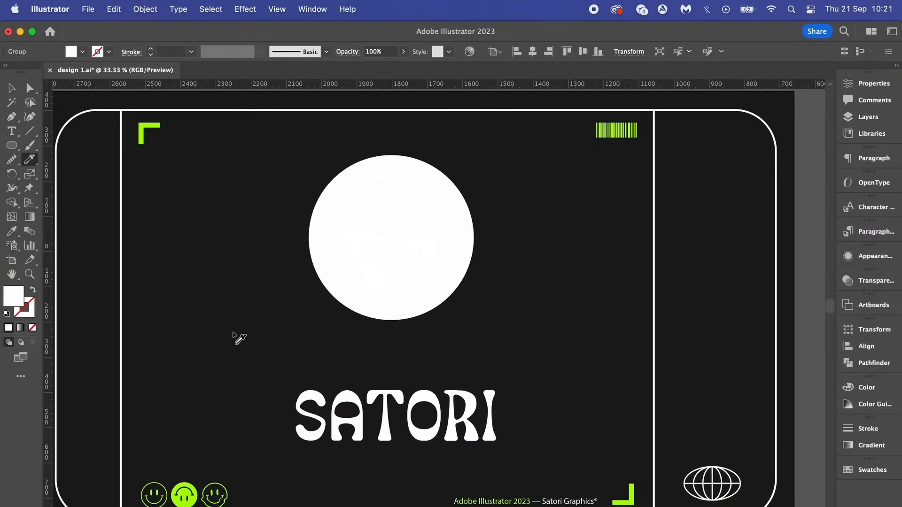
{"action": "mouse_move", "coordinate": [501, 282]}
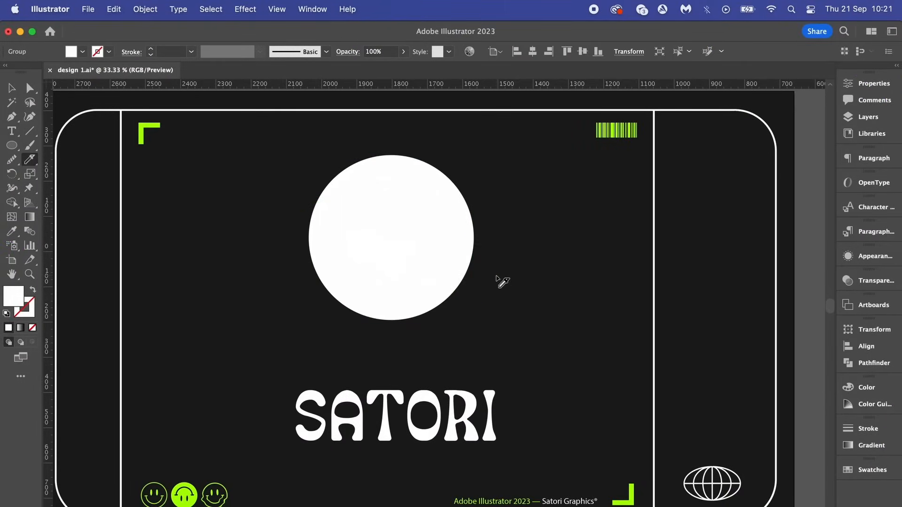
Add mesh points inside the white circle to create curved grid lines
{"action": "left_click", "coordinate": [391, 238]}
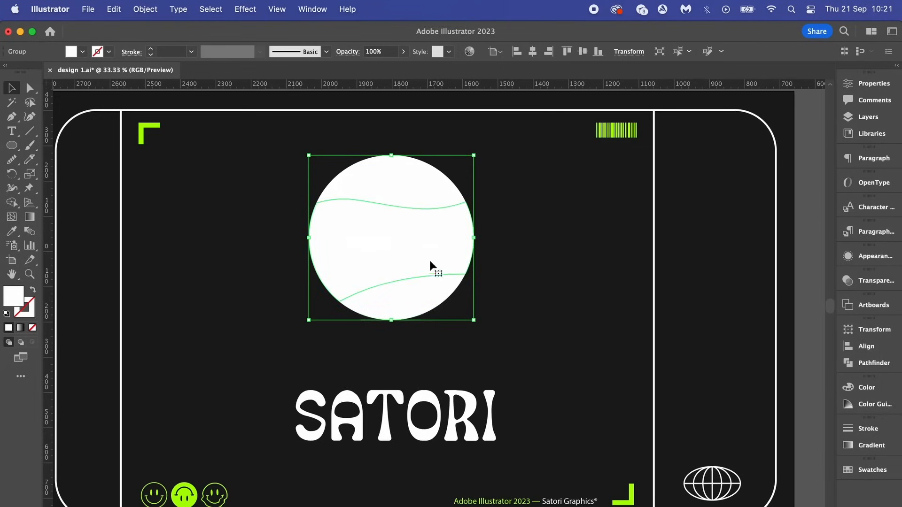
{"action": "left_click", "coordinate": [144, 9]}
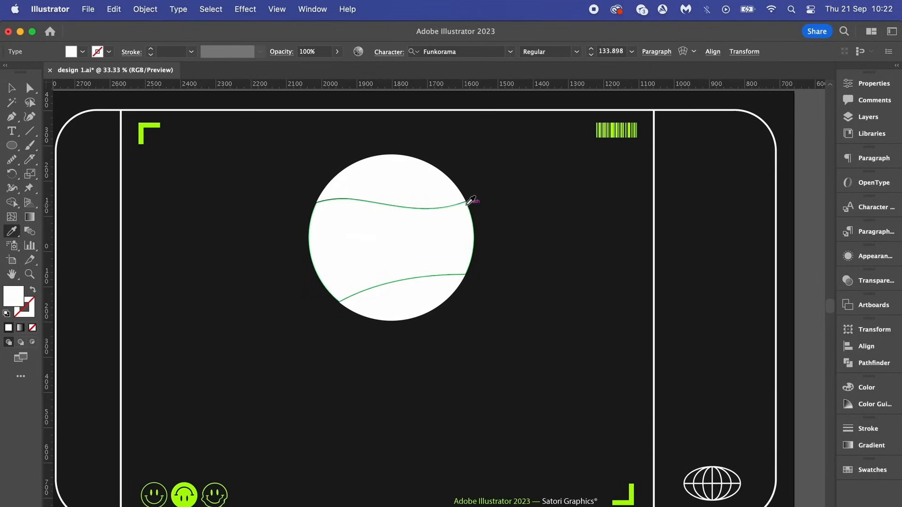
Envelope-distort SATORI into the curved band using Make with Top Object
{"action": "left_click", "coordinate": [145, 8]}
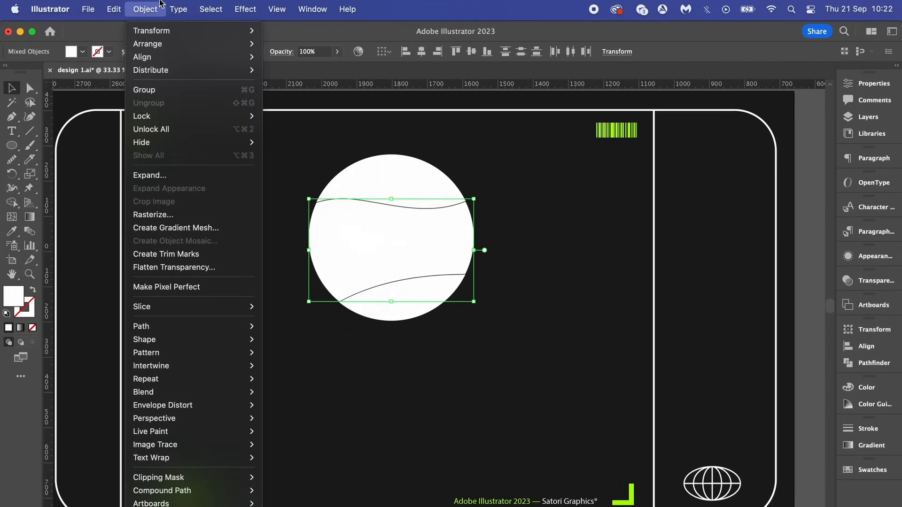
{"action": "mouse_move", "coordinate": [163, 406]}
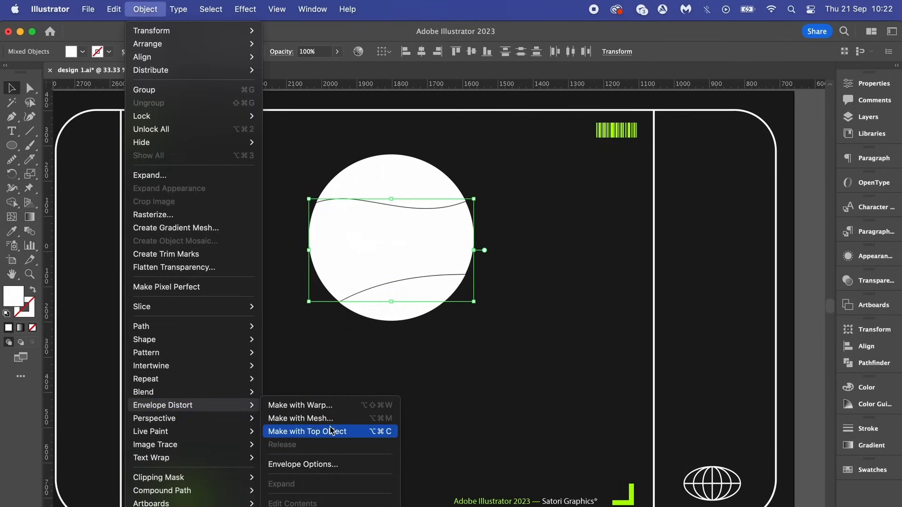
{"action": "left_click", "coordinate": [307, 432]}
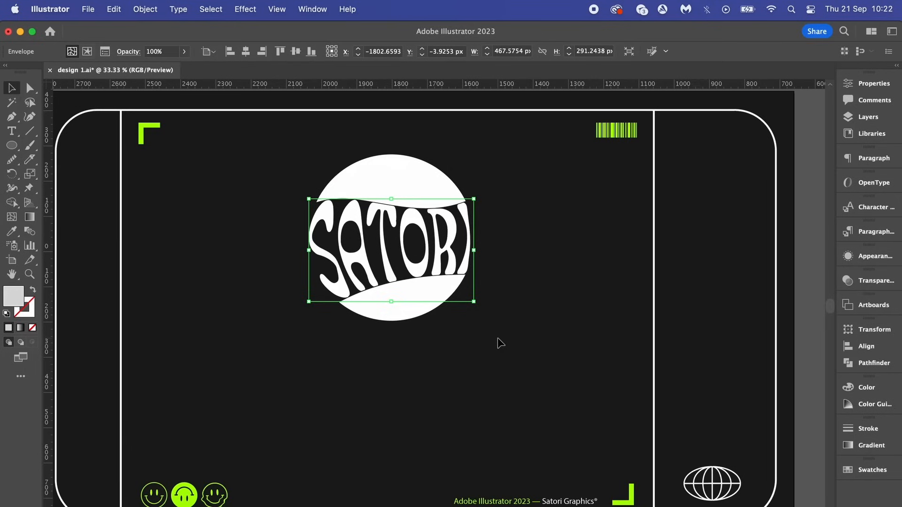
Draw a centred circle outline around the YOUTUBE SATORI GRAPHICS lettering
{"action": "left_click", "coordinate": [491, 347]}
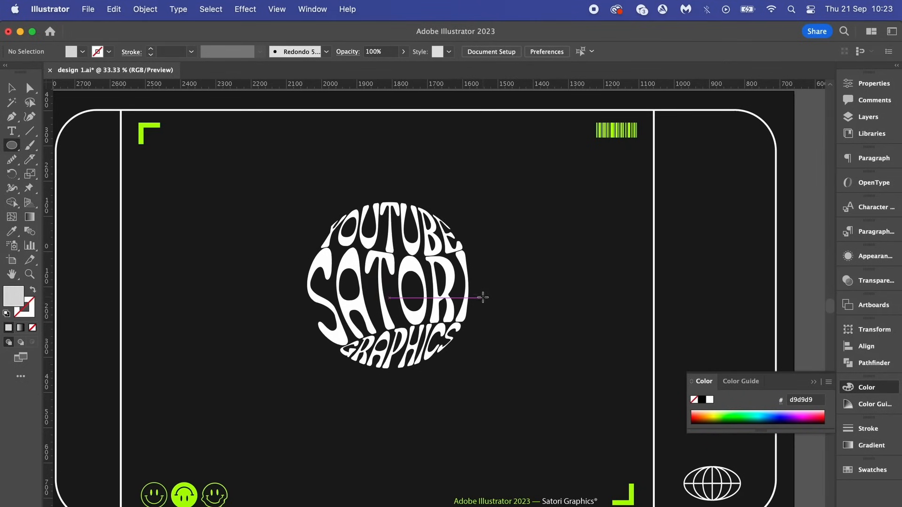
{"action": "left_click_drag", "start_coordinate": [388, 298], "coordinate": [455, 331]}
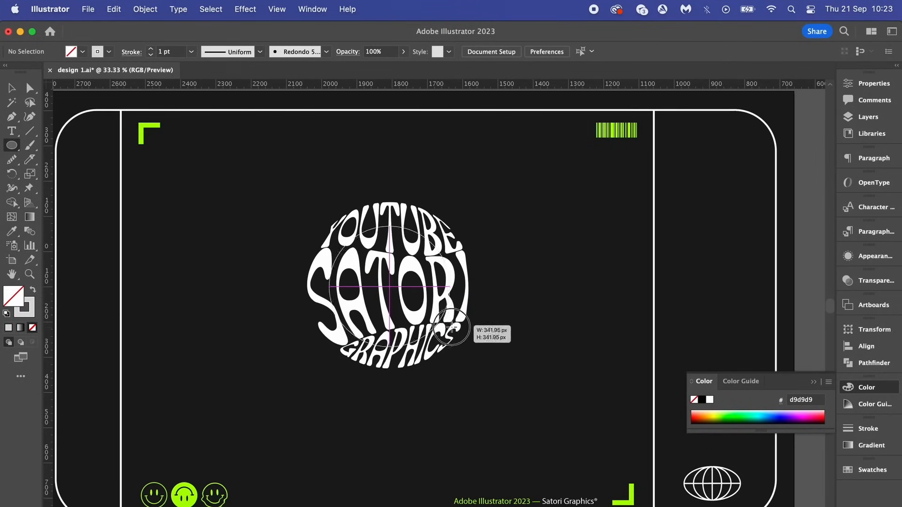
{"action": "left_click_drag", "start_coordinate": [389, 287], "coordinate": [455, 328]}
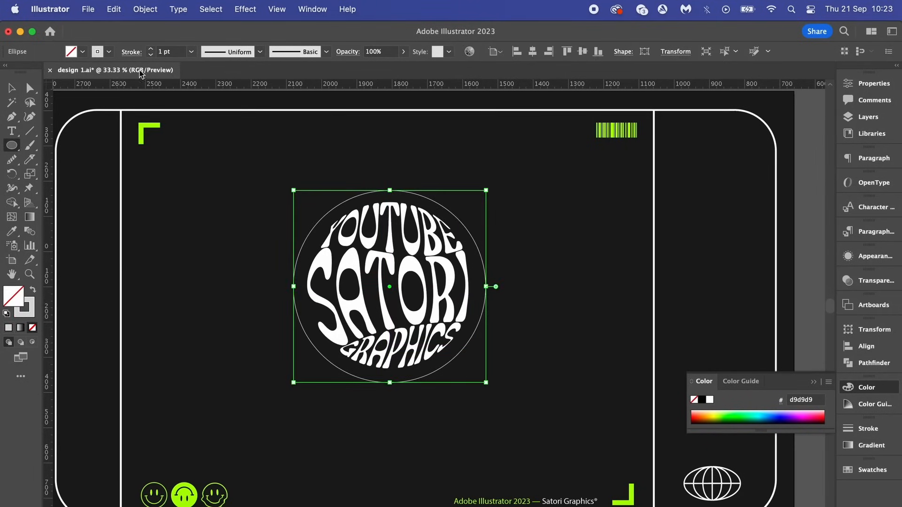
{"action": "left_click", "coordinate": [150, 49]}
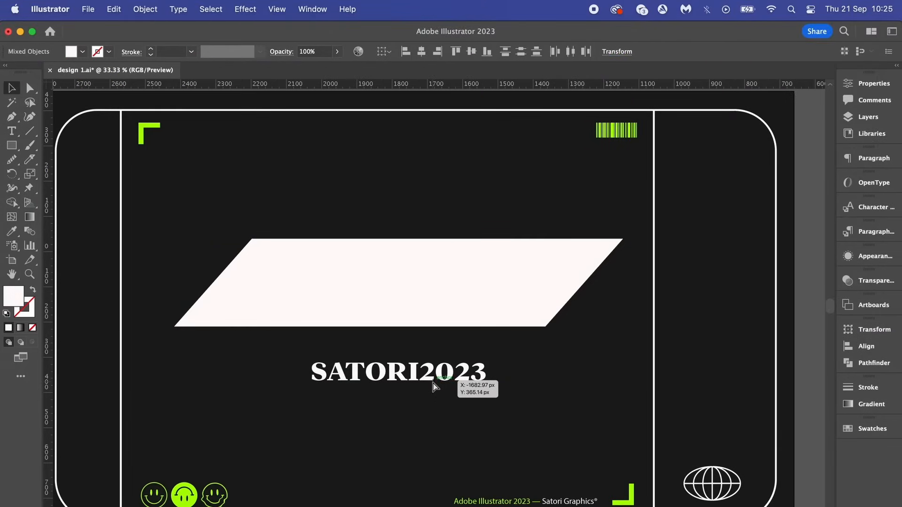
Envelope-distort SATORI2023 into the slanted parallelogram with Make with Top Object
{"action": "left_click", "coordinate": [145, 9]}
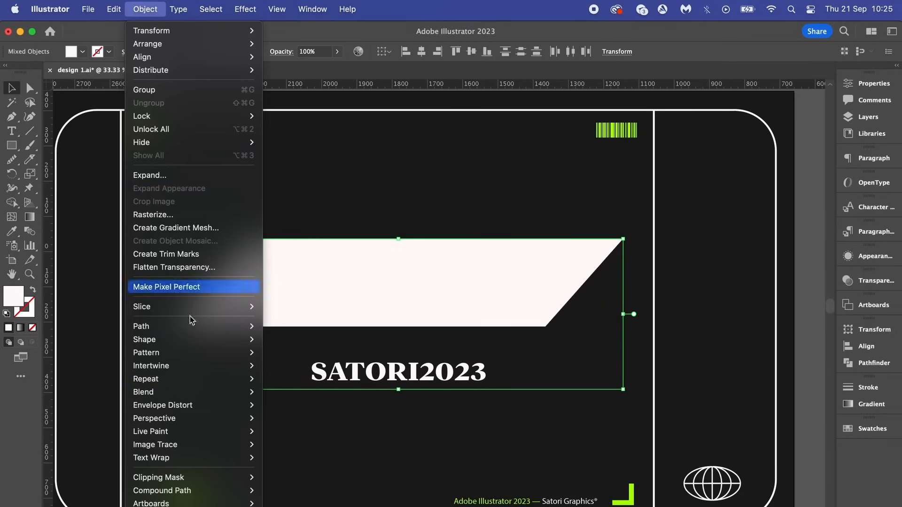
{"action": "mouse_move", "coordinate": [163, 405]}
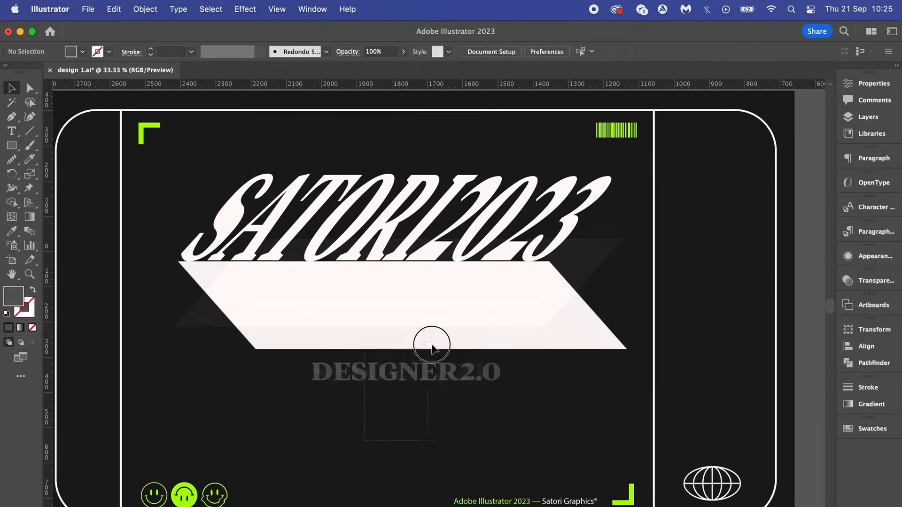
{"action": "left_click", "coordinate": [145, 9]}
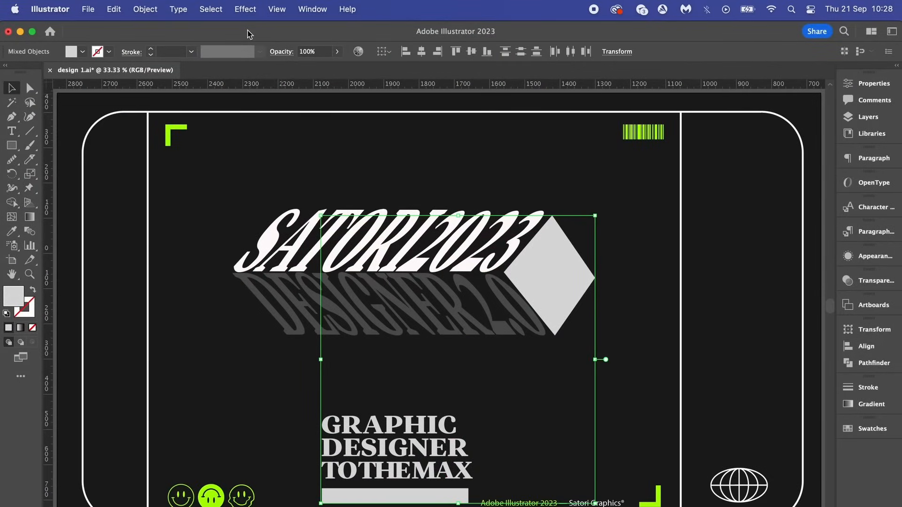
Show the Envelope Distort options for the GRAPHIC DESIGNER TOTHEMAX text and bar
{"action": "left_click", "coordinate": [145, 9]}
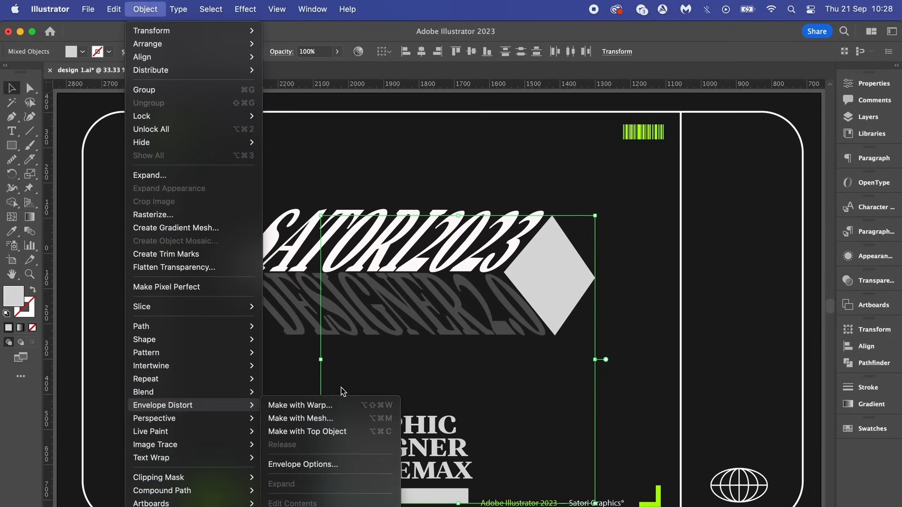
{"action": "left_click", "coordinate": [307, 432]}
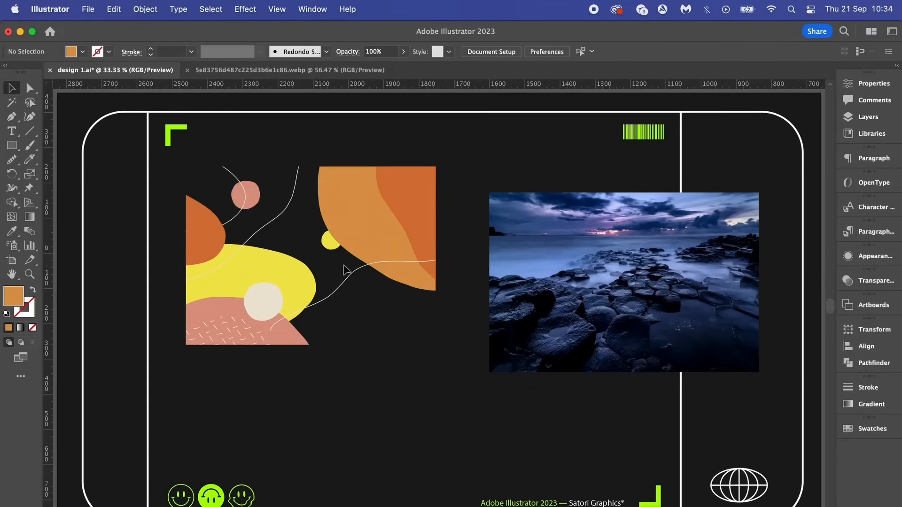
{"action": "mouse_move", "coordinate": [197, 163]}
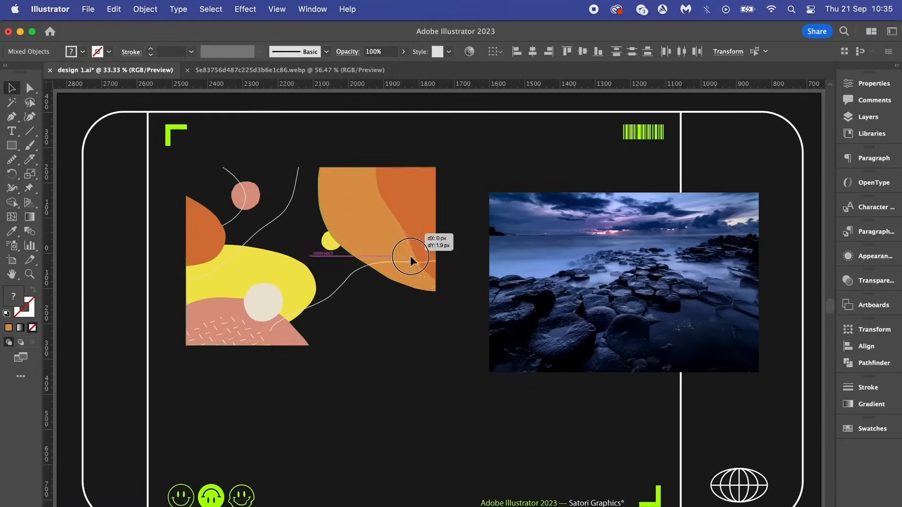
Turn the seascape photo into a 3 x 3 Object Mosaic of blue tiles
{"action": "left_click", "coordinate": [145, 9]}
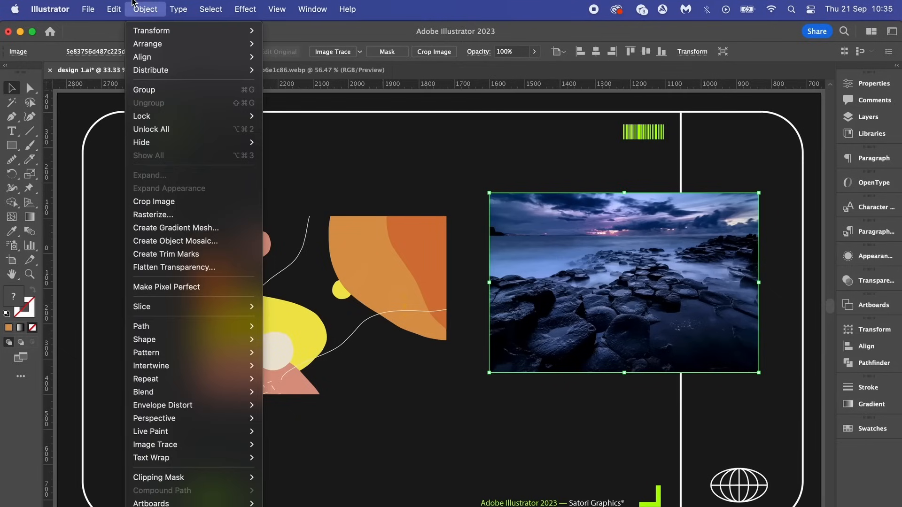
{"action": "mouse_move", "coordinate": [176, 242]}
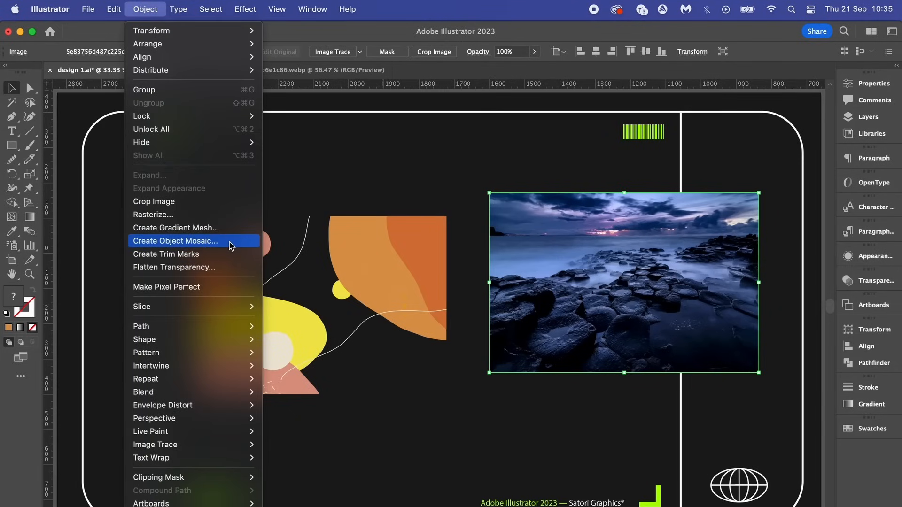
{"action": "left_click", "coordinate": [176, 241]}
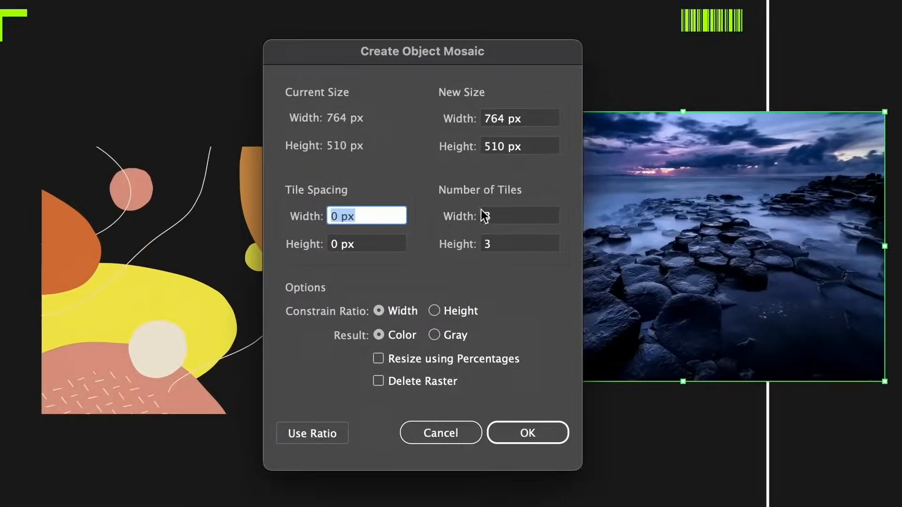
{"action": "left_click", "coordinate": [526, 432]}
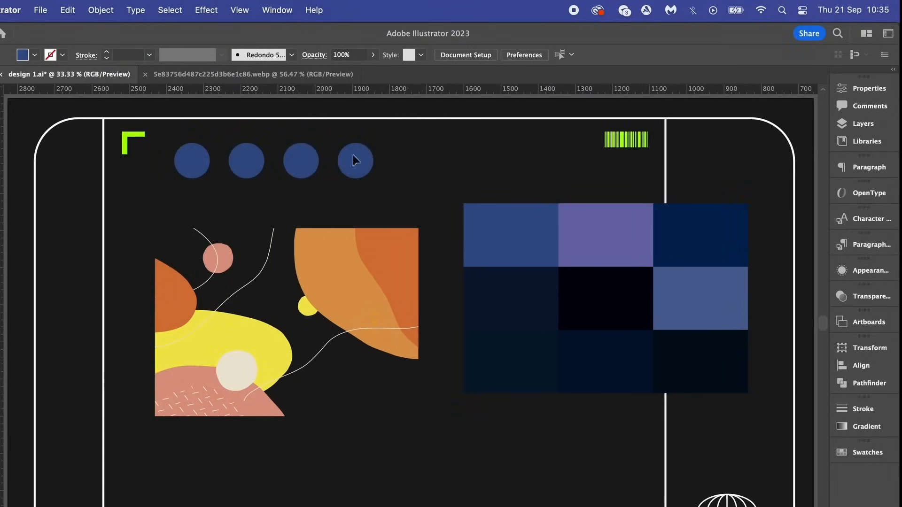
Stack the four blue circles in a column and fill part of the orange shape navy
{"action": "left_click", "coordinate": [604, 235]}
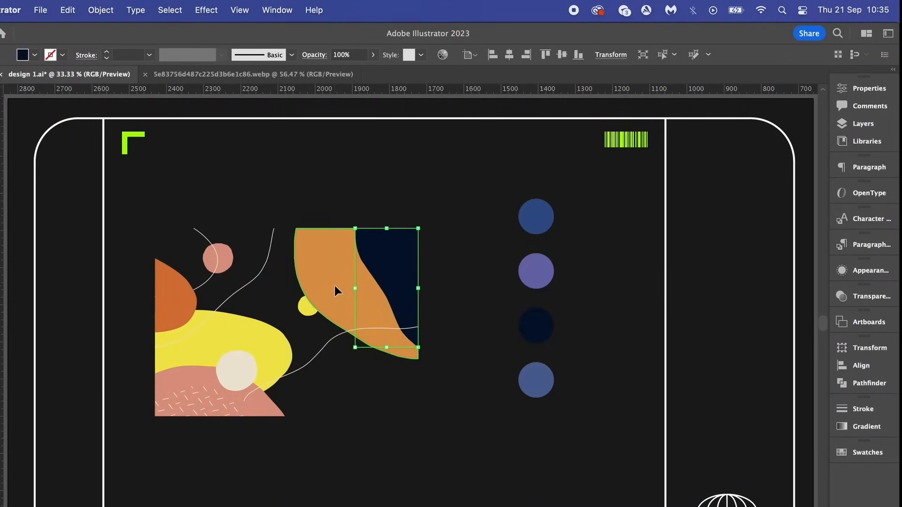
{"action": "left_click", "coordinate": [536, 271]}
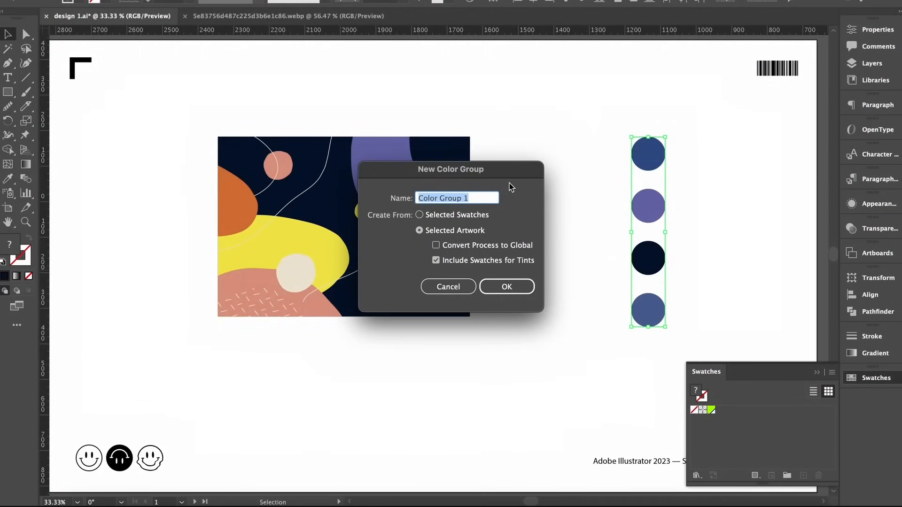
Create a colour group named 'blue' from the four circles' colours in Swatches
{"action": "type", "text": "b"}
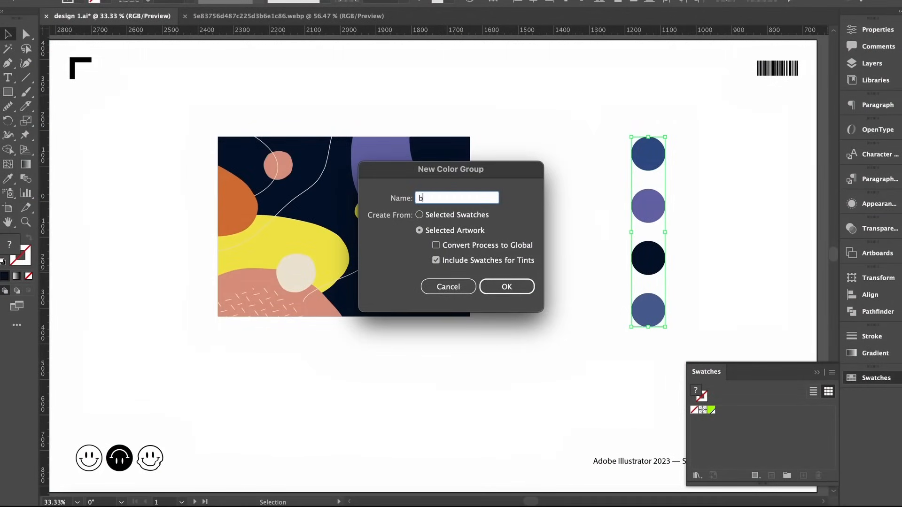
{"action": "type", "text": "lue"}
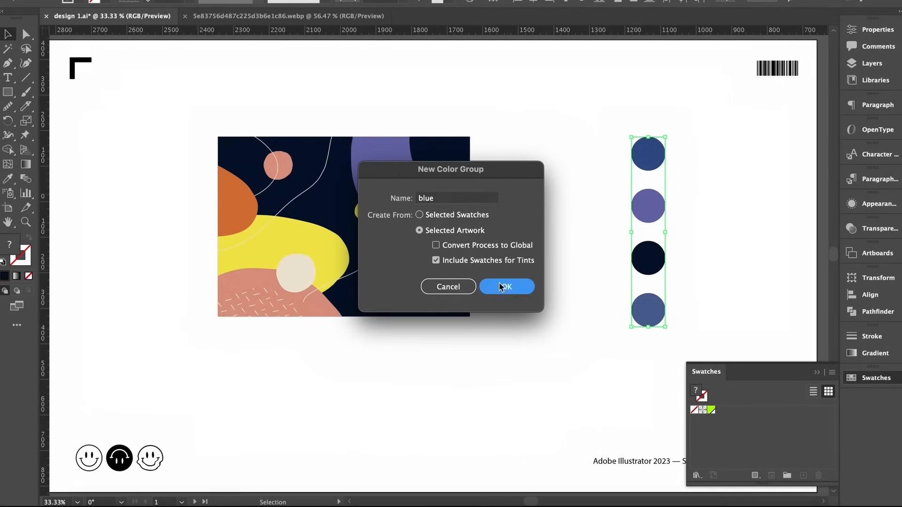
{"action": "left_click", "coordinate": [505, 287]}
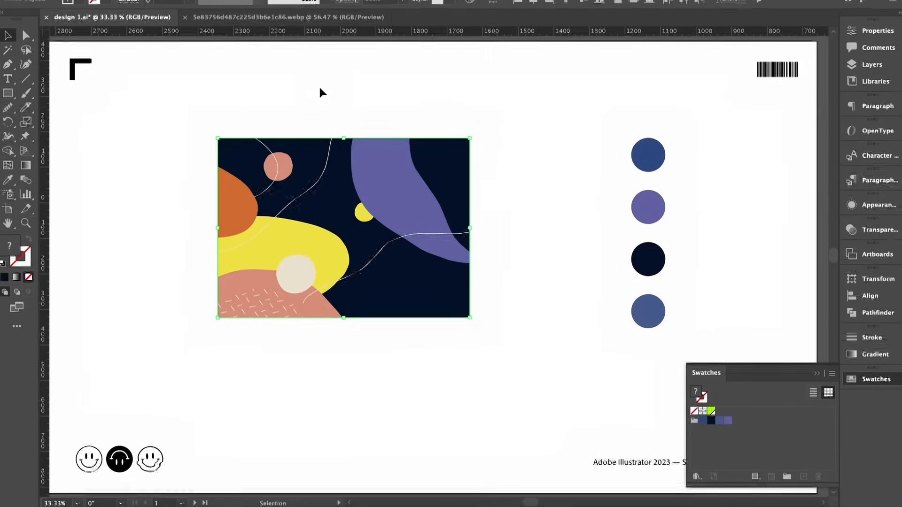
{"action": "left_click", "coordinate": [142, 8]}
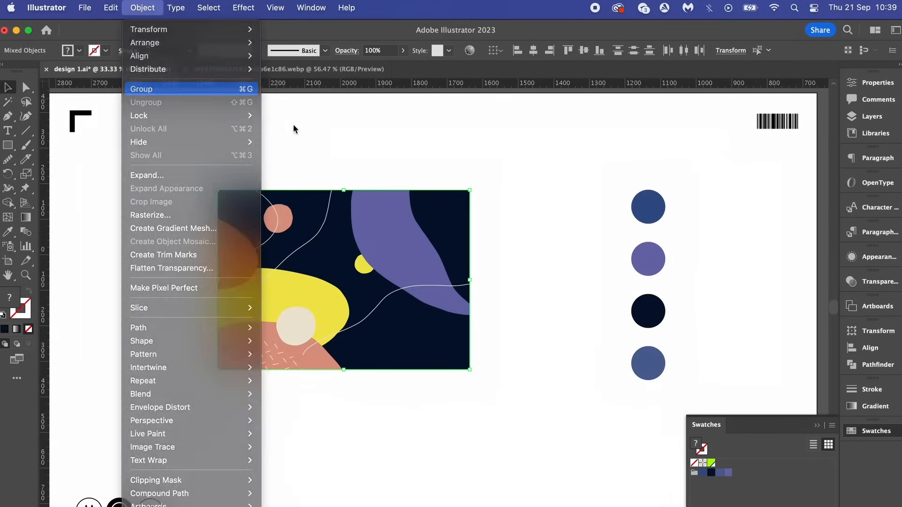
Group the abstract artwork and start Recolor Artwork on it
{"action": "left_click", "coordinate": [141, 89]}
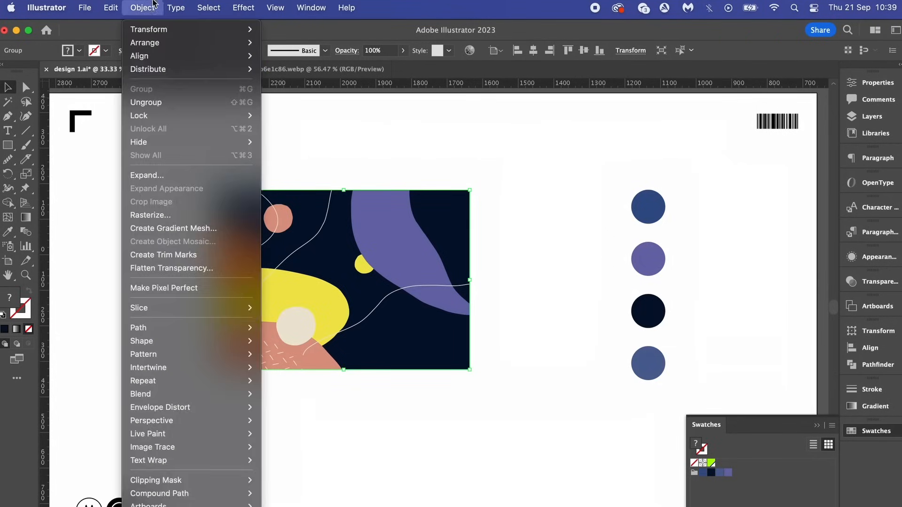
{"action": "left_click", "coordinate": [111, 7]}
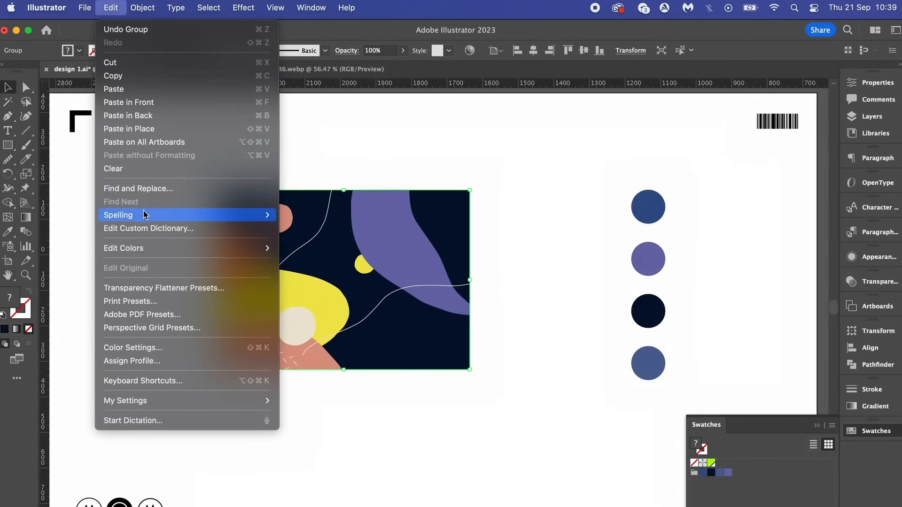
{"action": "mouse_move", "coordinate": [148, 228]}
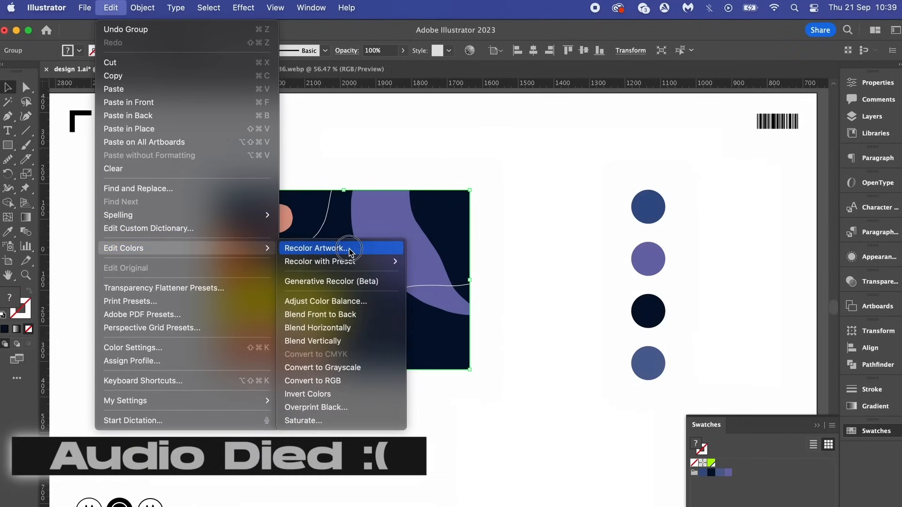
{"action": "left_click", "coordinate": [313, 248]}
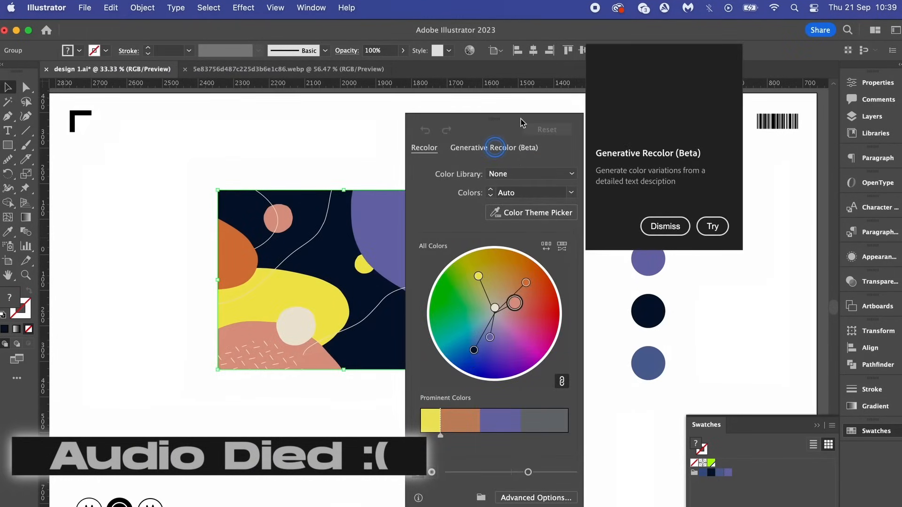
{"action": "left_click", "coordinate": [664, 227]}
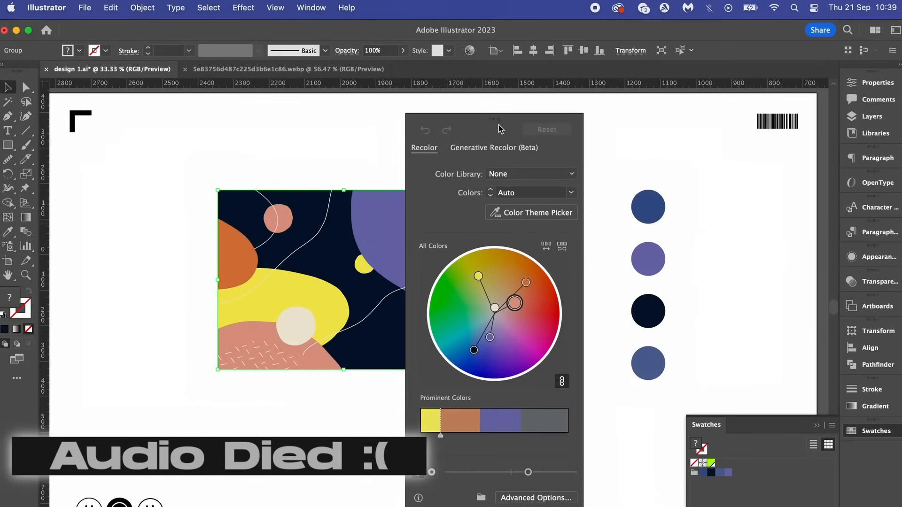
Recolour the grouped artwork with the blue colour group via Advanced Options
{"action": "left_click_drag", "start_coordinate": [497, 124], "coordinate": [561, 108]}
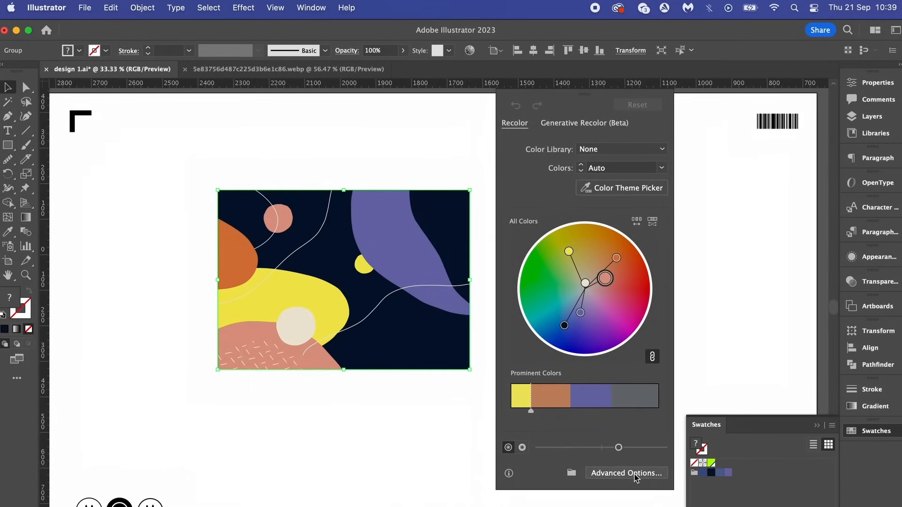
{"action": "left_click", "coordinate": [626, 473]}
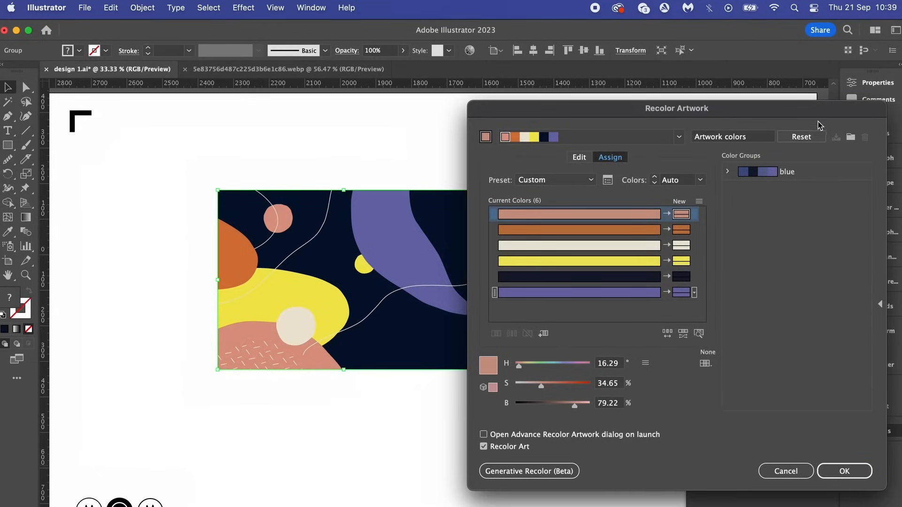
{"action": "left_click", "coordinate": [758, 172]}
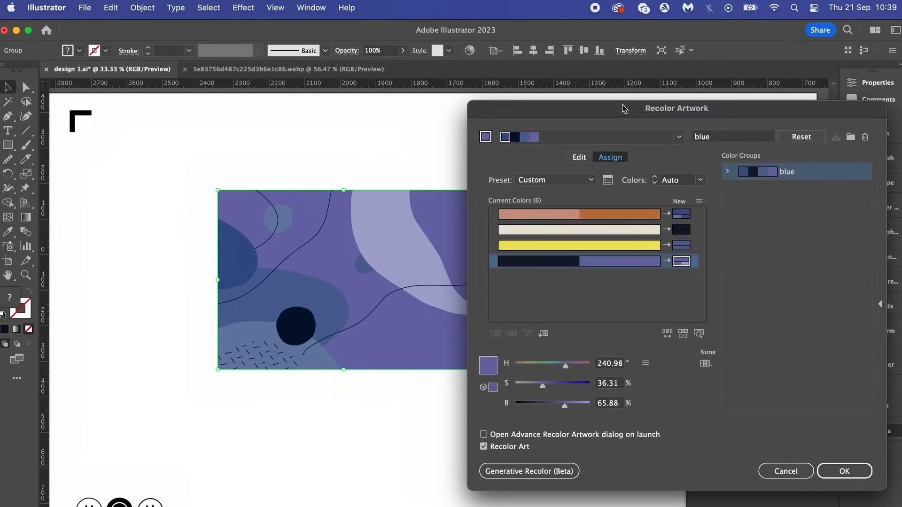